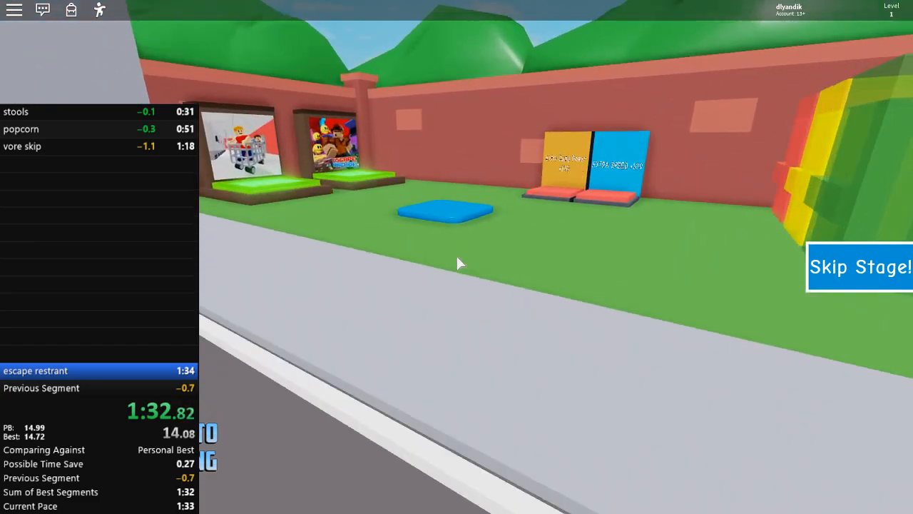
{"action": "mouse_move", "coordinate": [457, 264]}
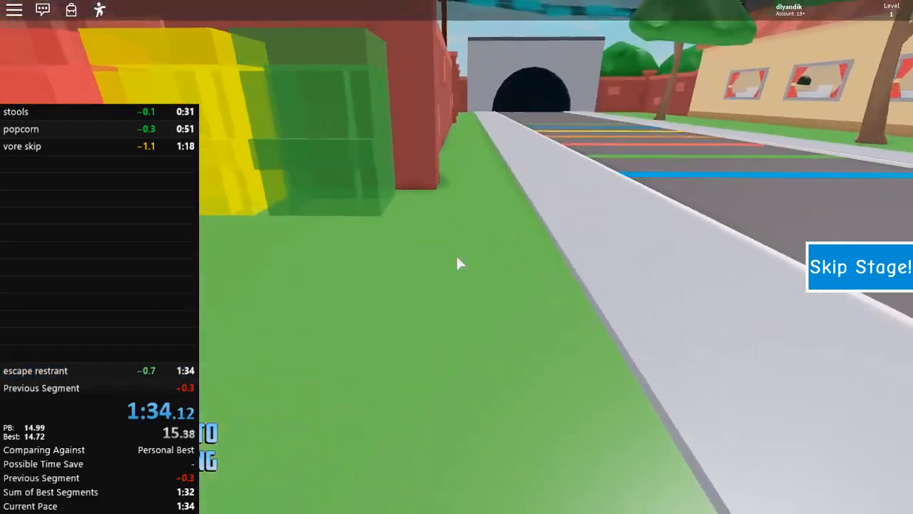